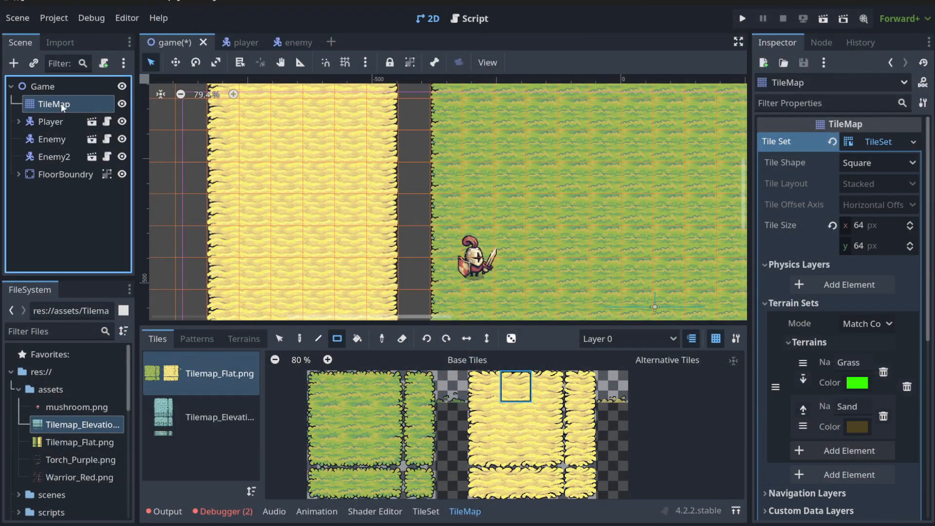
mouse_move(514, 420)
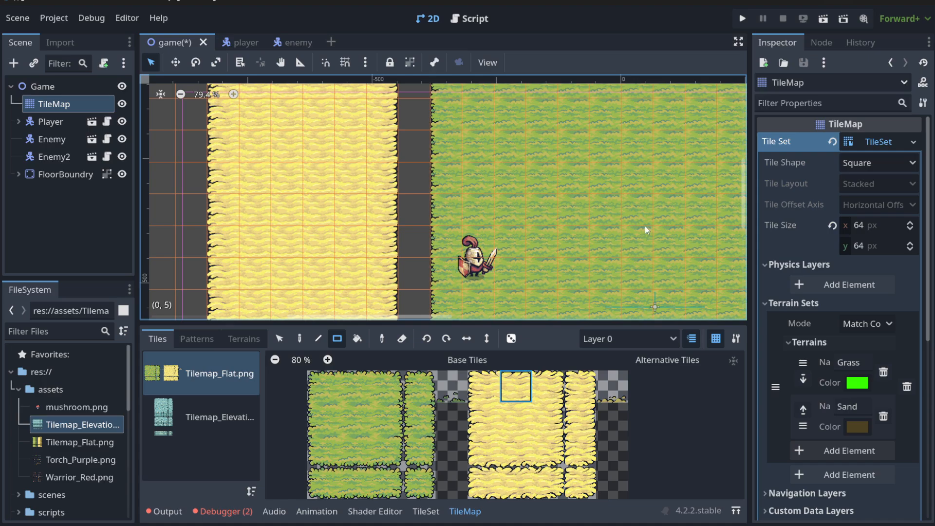
mouse_move(863, 130)
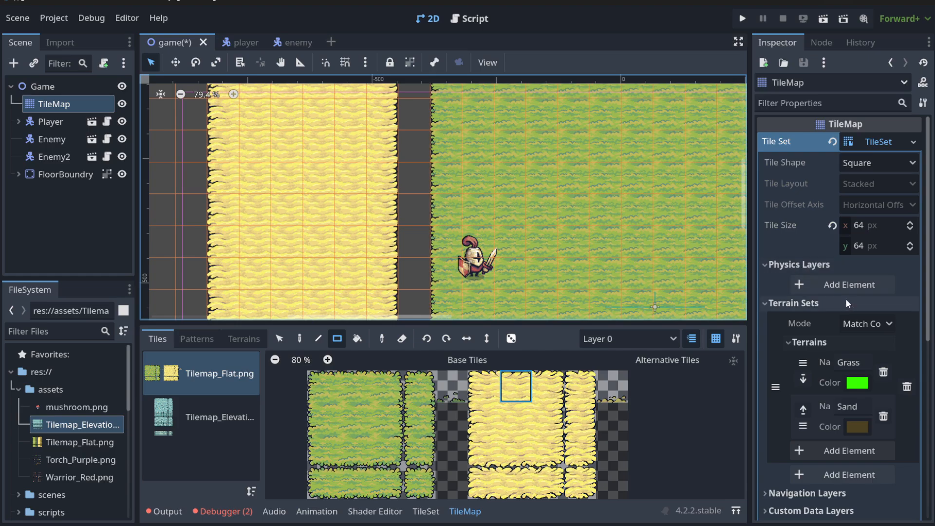
Add a physics layer to the tile set with collision layer and mask 1
left_click(850, 284)
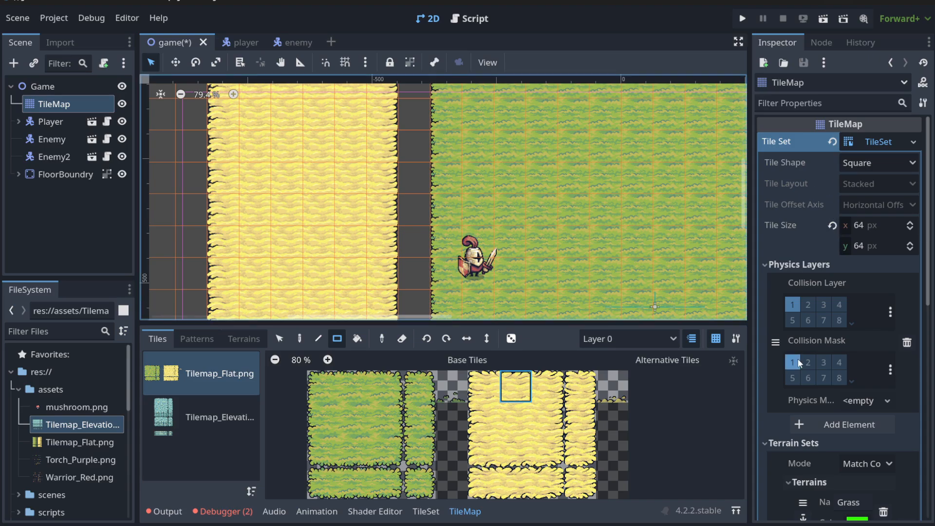
scroll("down", 3)
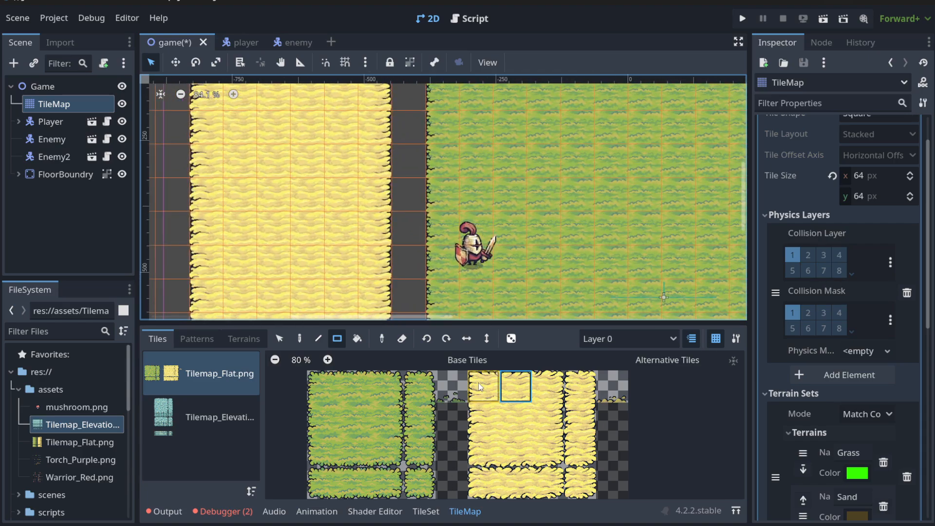
mouse_move(483, 386)
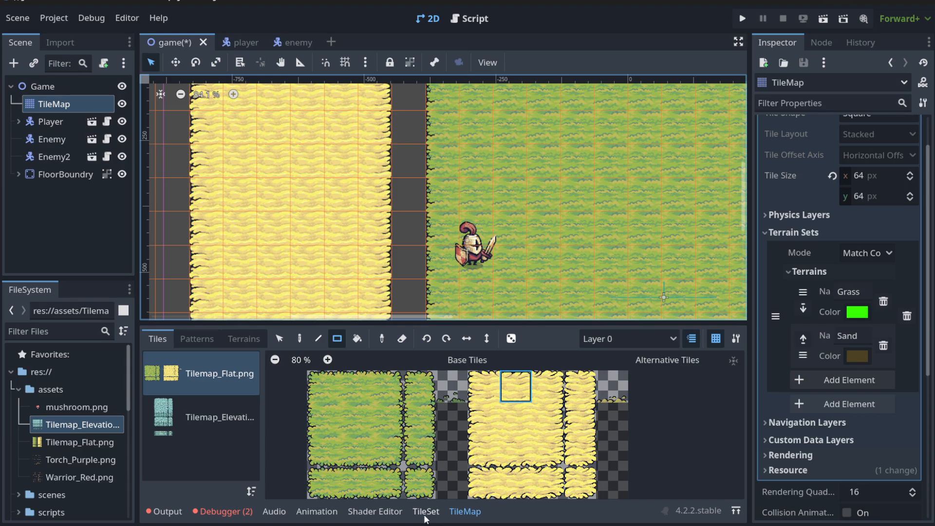
Open the TileSet editor in Paint mode for Tilemap_Flat.png and add a physics layer
left_click(425, 511)
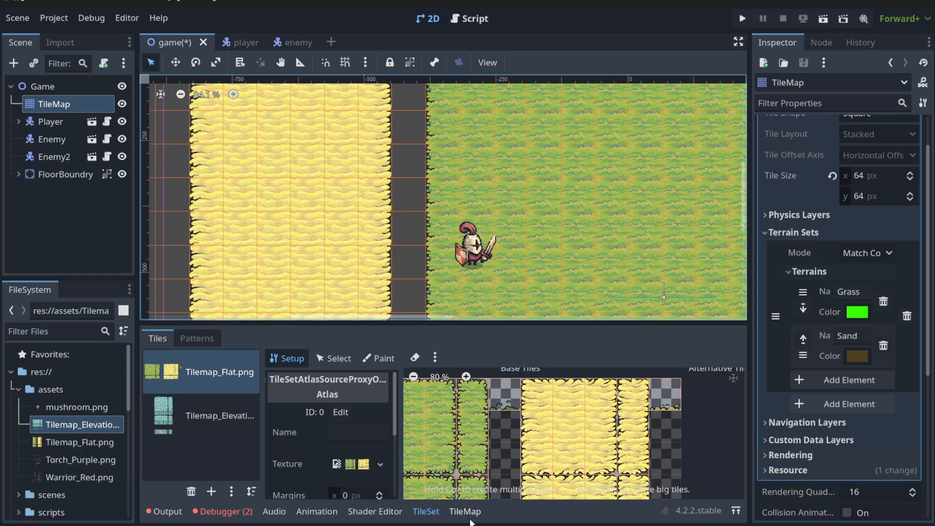
mouse_move(498, 506)
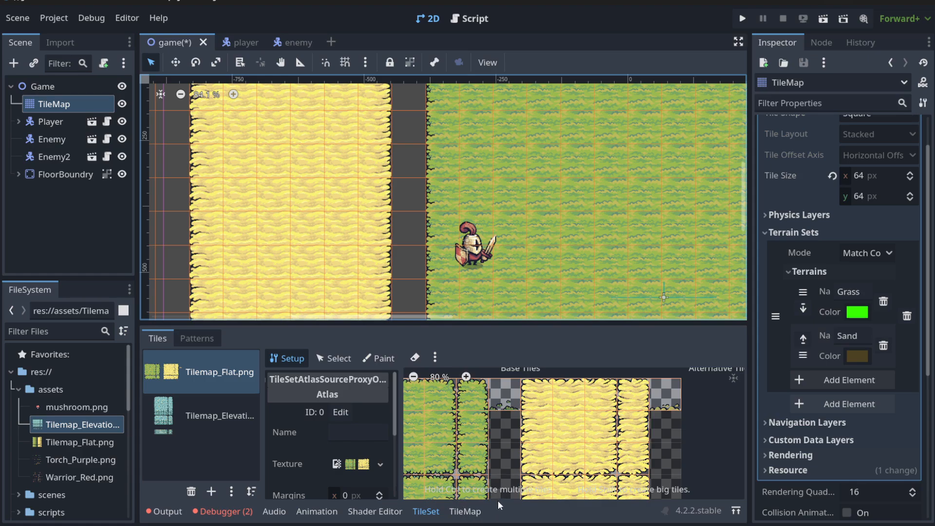
left_click(377, 359)
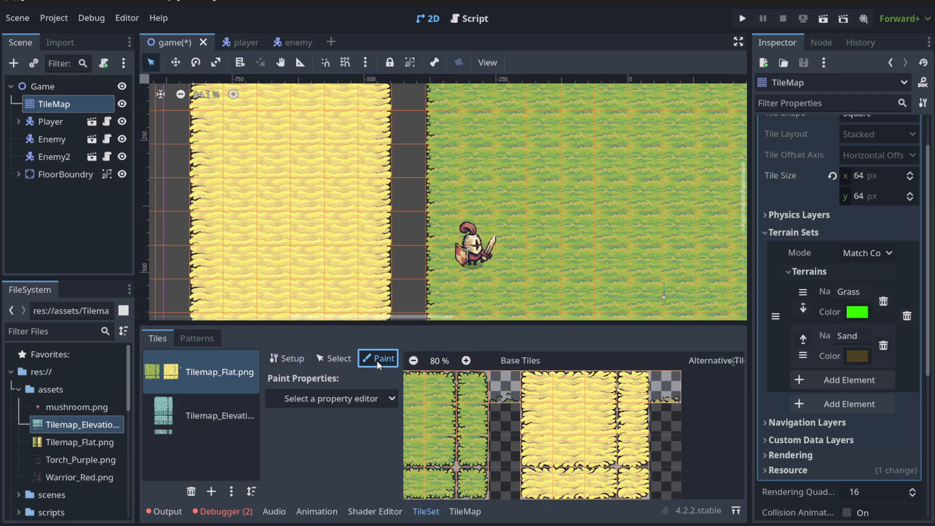
mouse_move(351, 438)
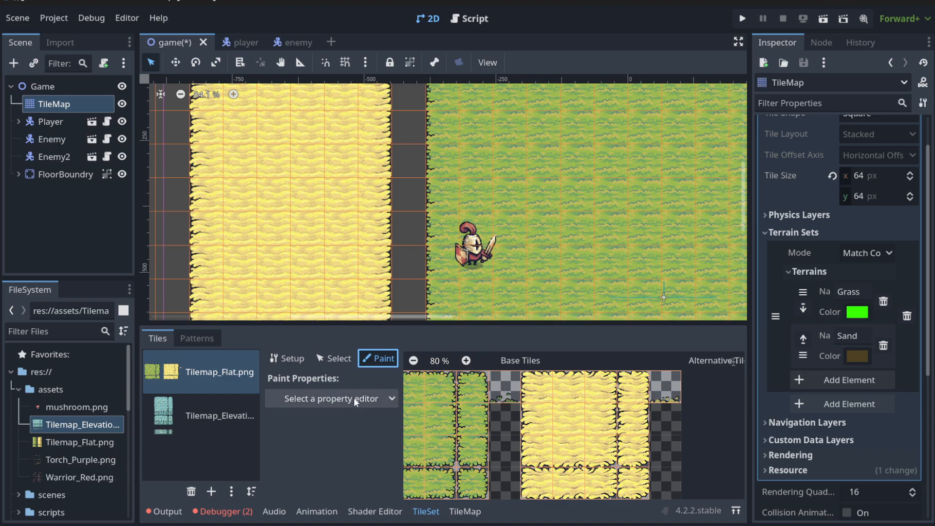
left_click(330, 399)
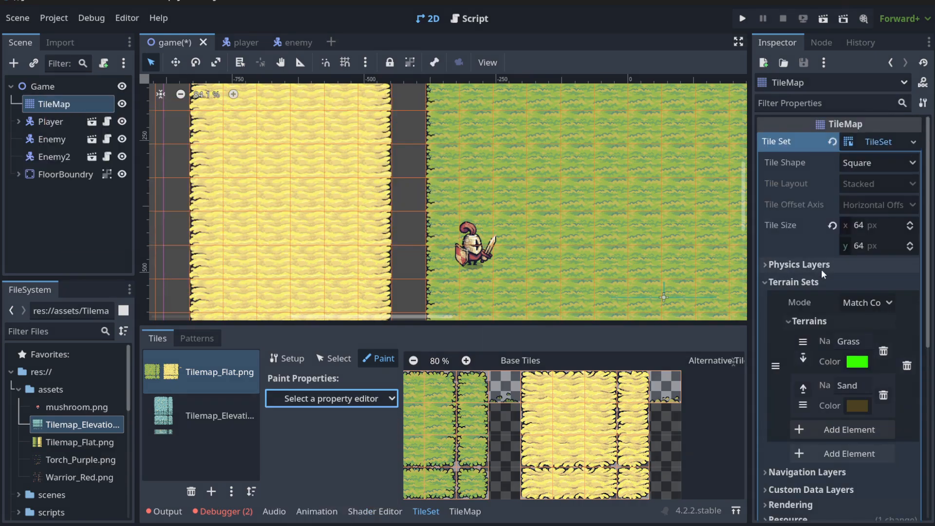
left_click(799, 264)
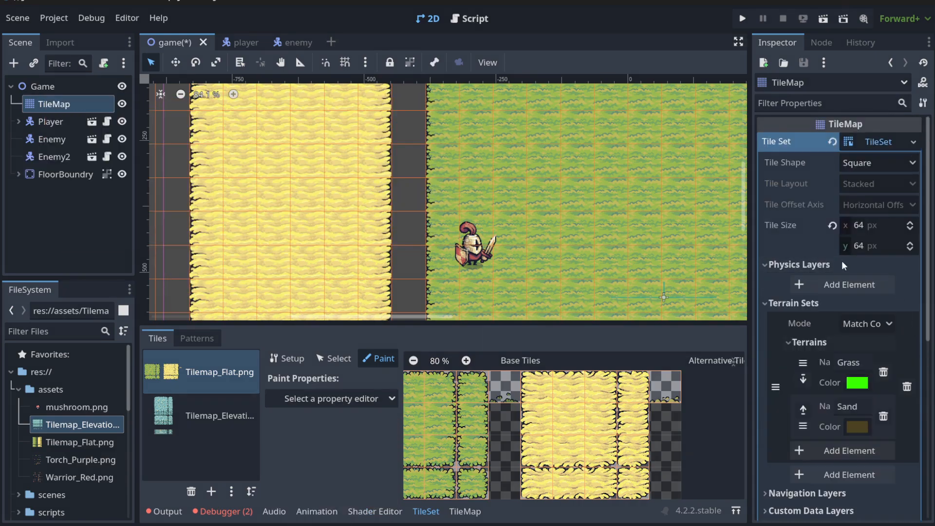
left_click(331, 398)
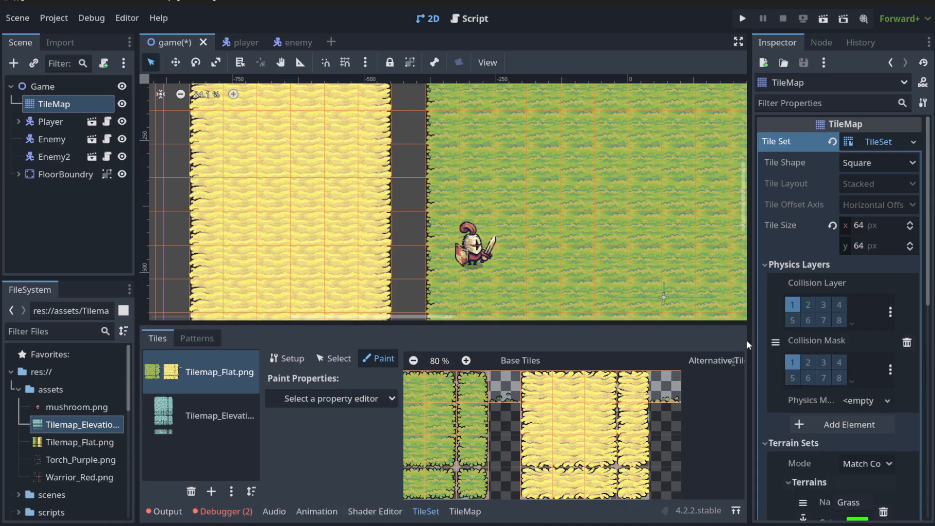
Paint Physics Layer 0 collision onto the left-edge grass tile, then launch the game
left_click(330, 398)
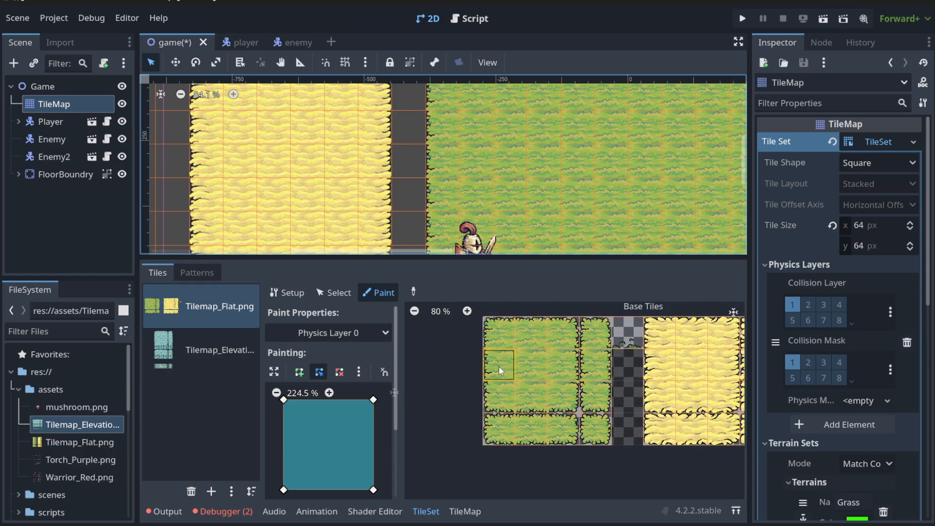
left_click(499, 362)
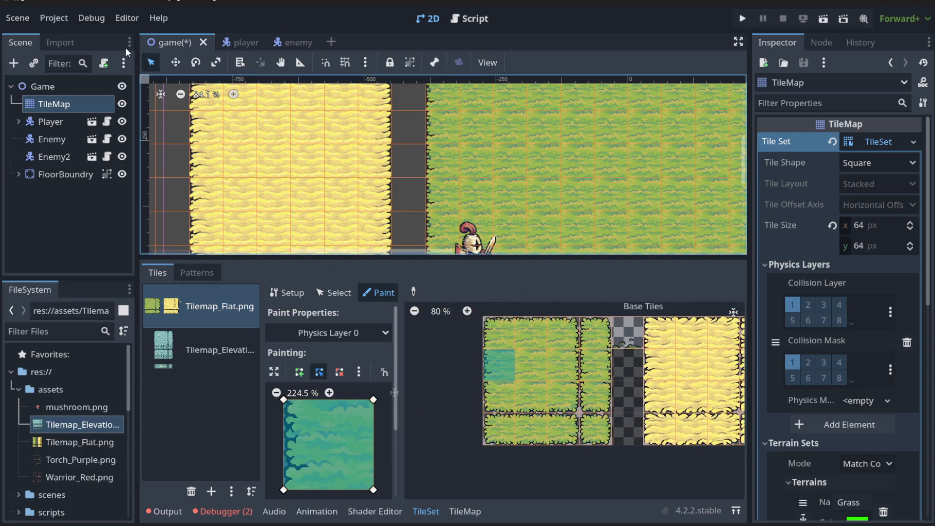
left_click(90, 18)
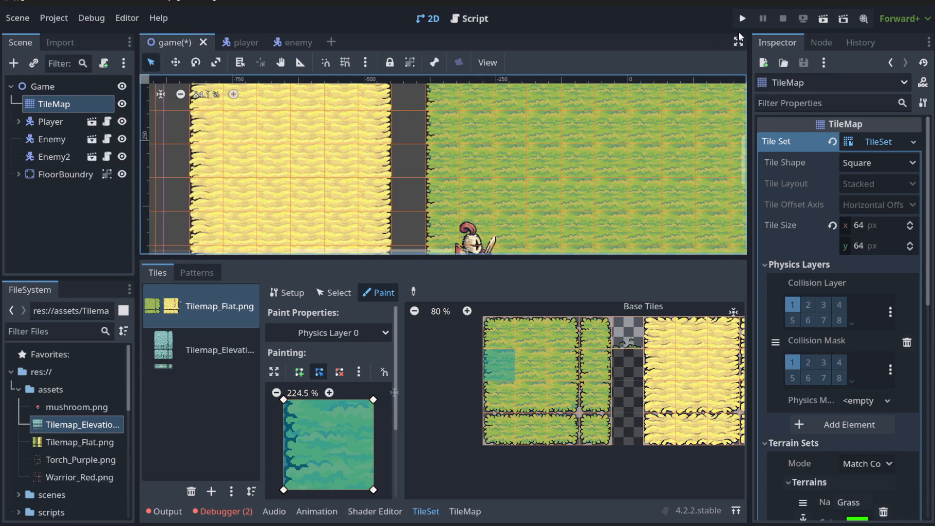
left_click(741, 19)
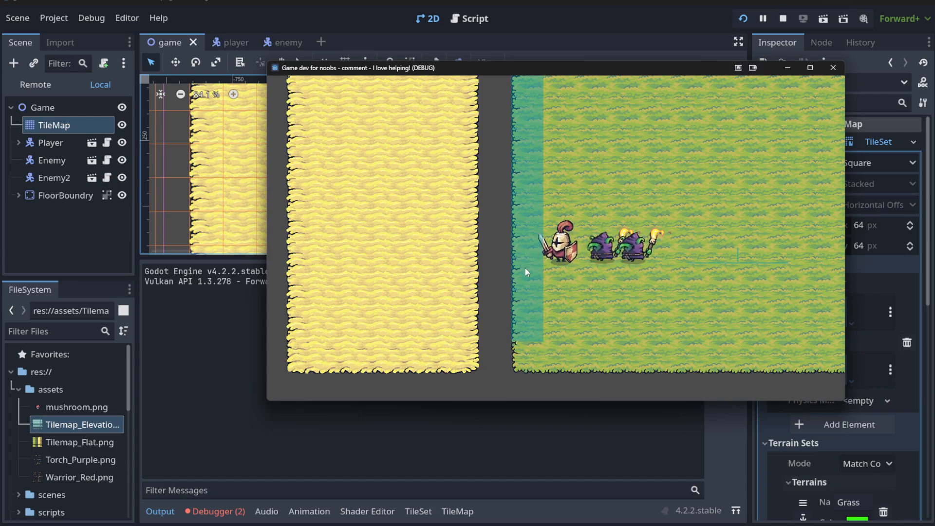
Stop the test run and return to the TileSet editing panel
left_click(783, 18)
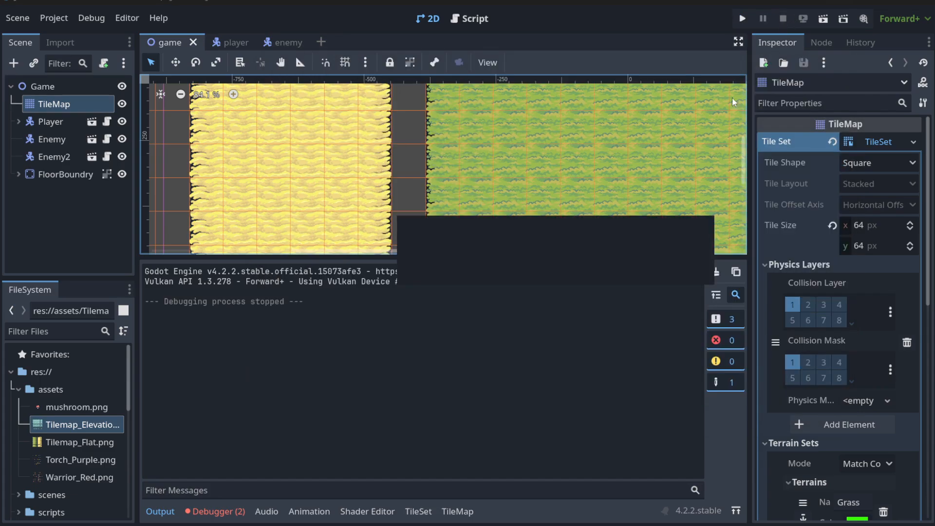
left_click(425, 511)
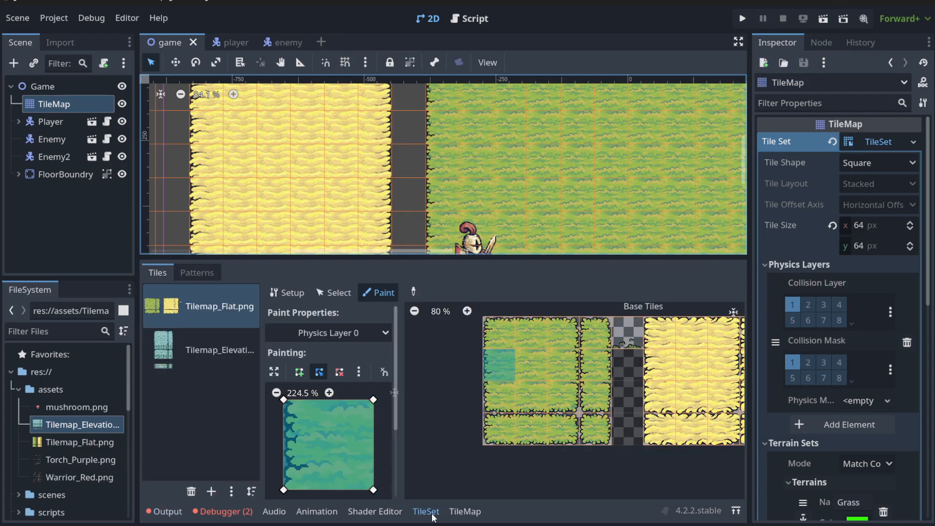
Narrow the collision polygon to a left-edge strip, paint the left-border tile, and rerun
left_click(500, 396)
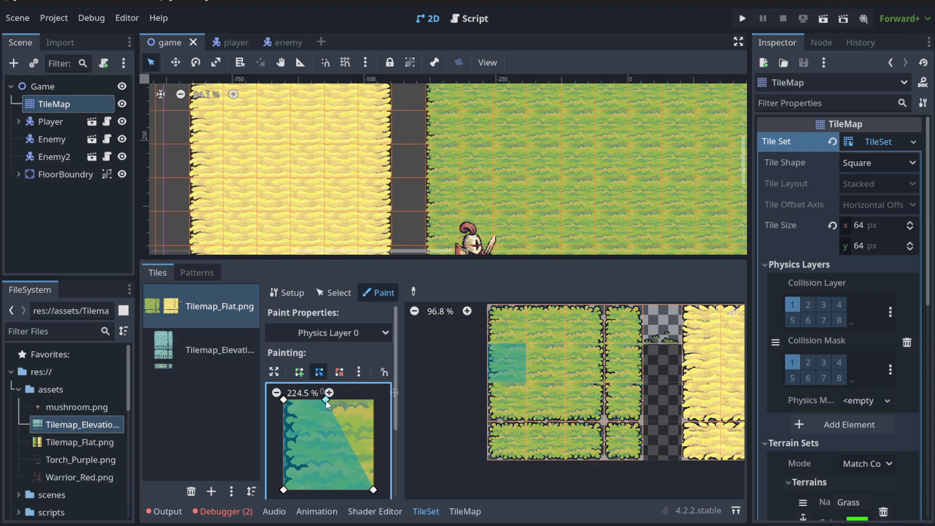
left_click_drag(326, 399, 373, 490)
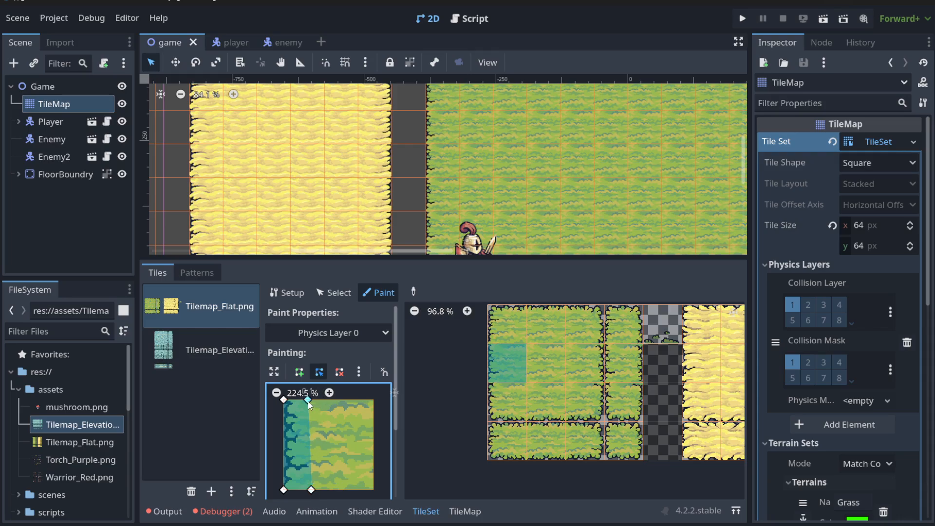
left_click(505, 364)
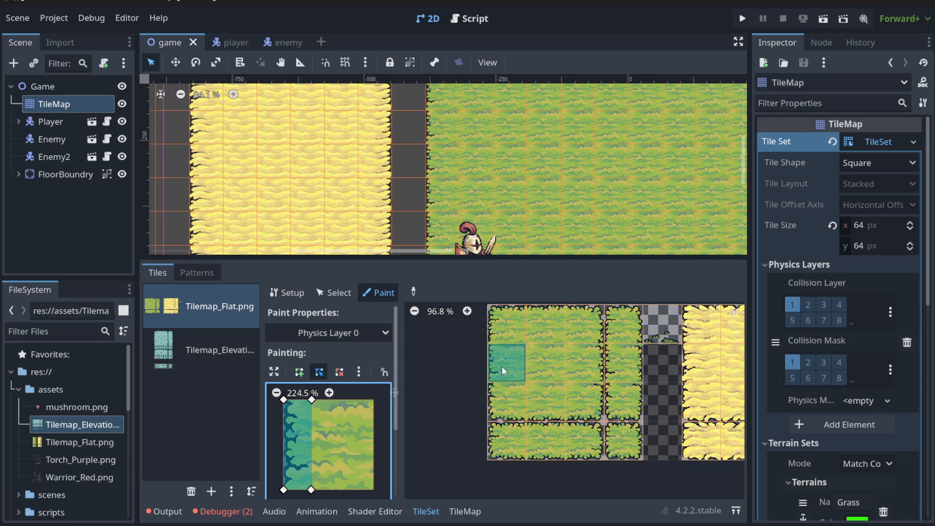
left_click(506, 365)
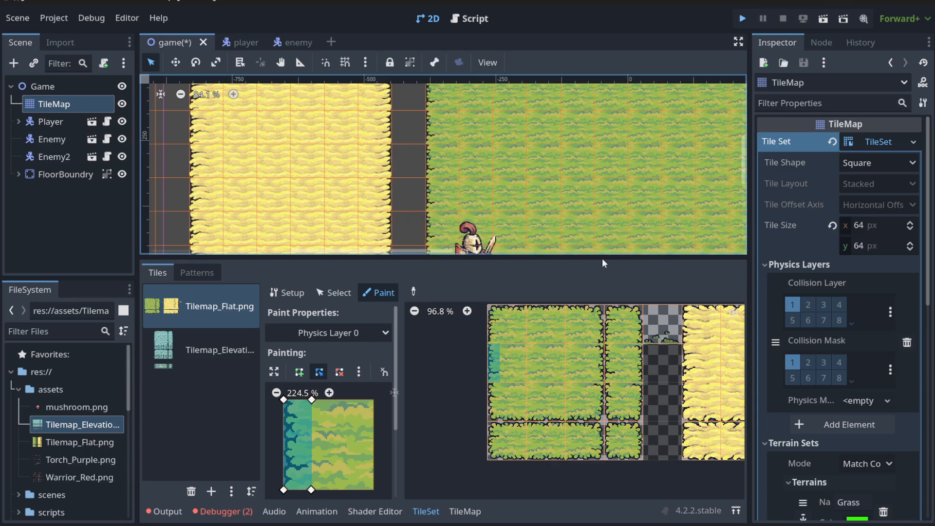
left_click(742, 19)
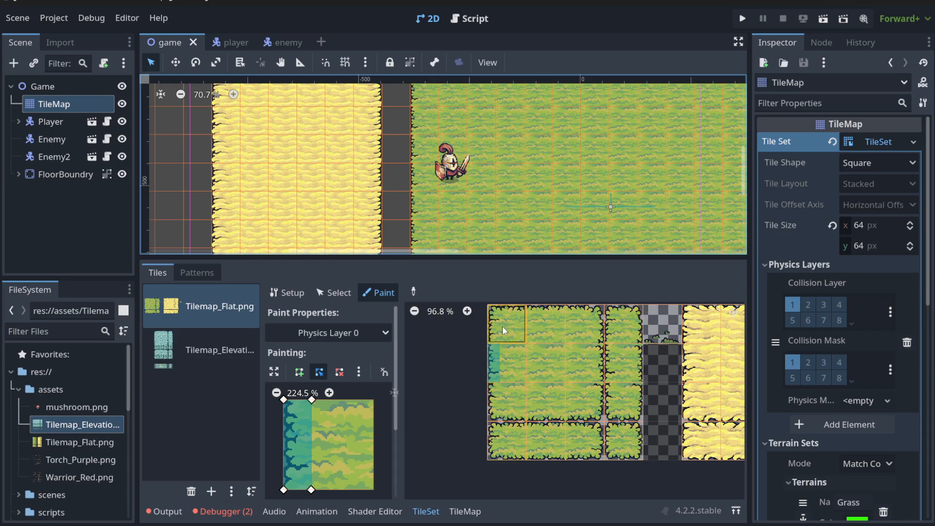
Paint the left-edge collision strip onto two more left-column grass tiles
left_click(545, 364)
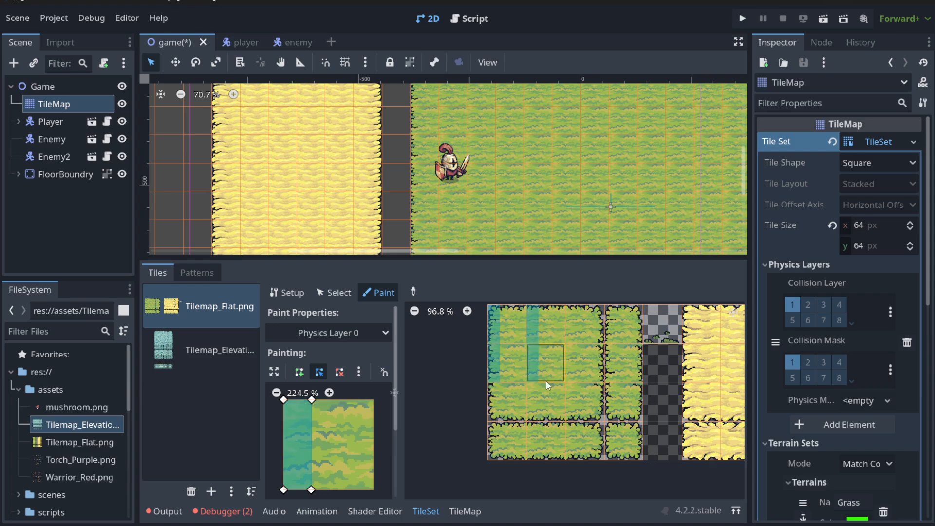
left_click(582, 325)
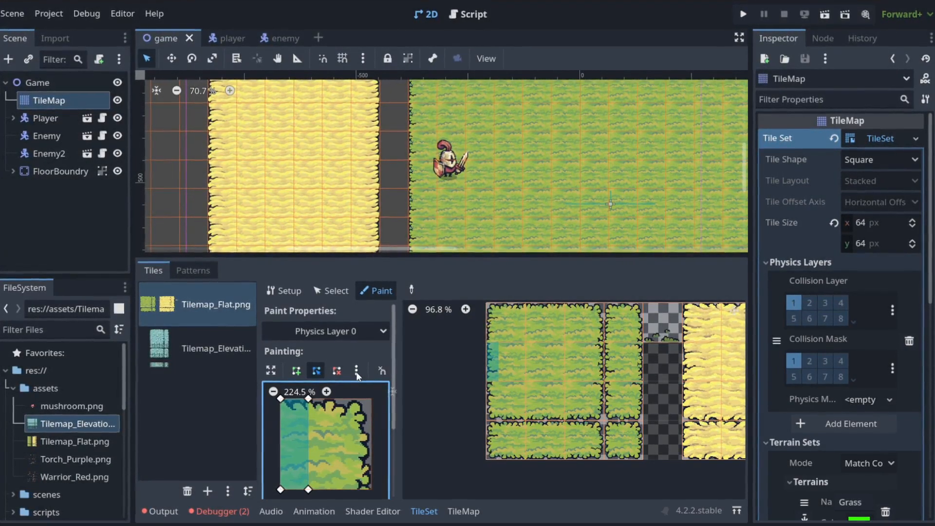
left_click(356, 370)
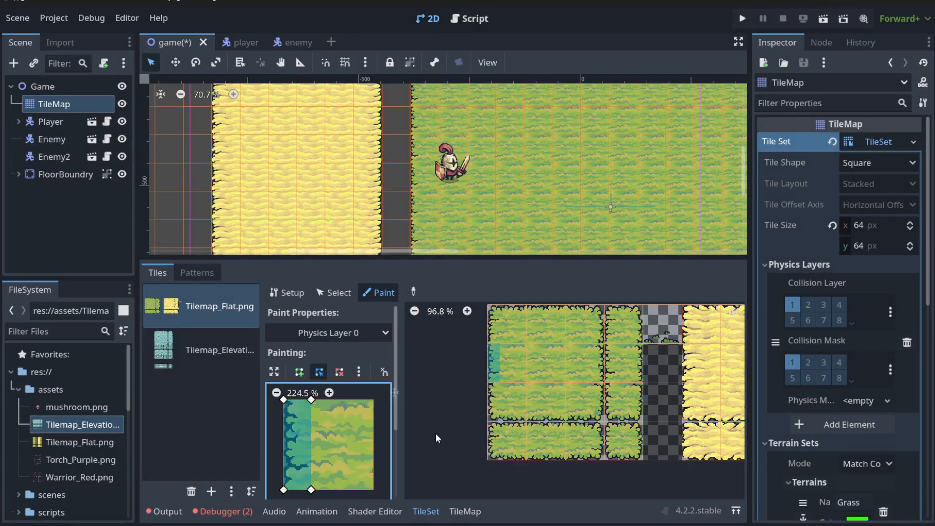
Paint narrow right-edge and top-edge collision strips onto the right and top border tiles
left_click(543, 402)
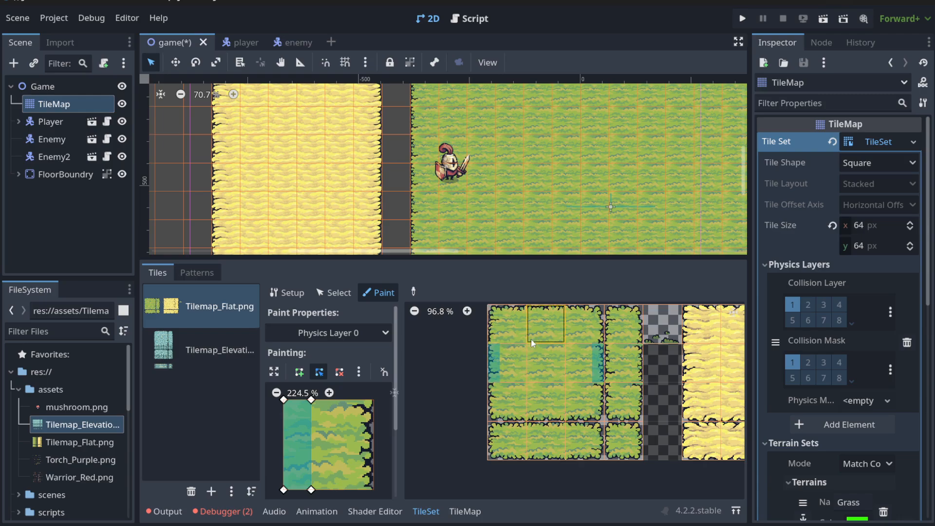
left_click(543, 403)
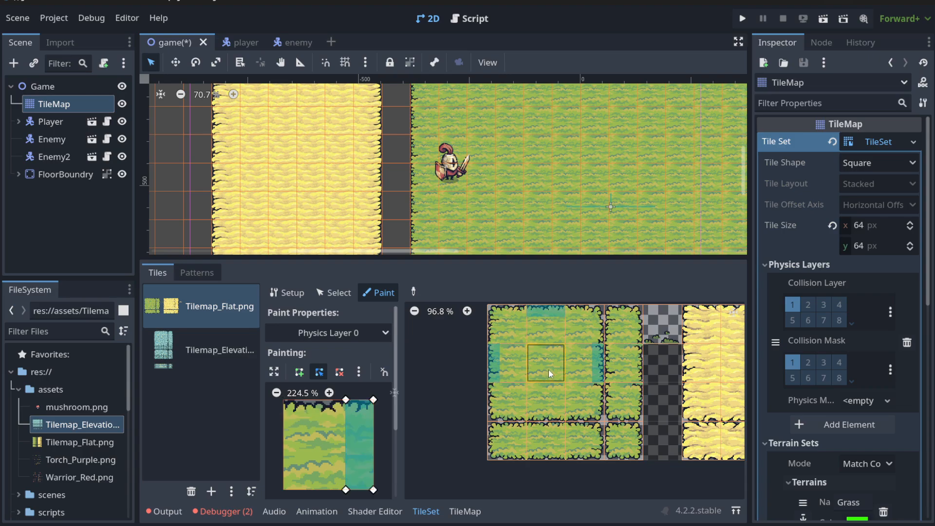
left_click(507, 364)
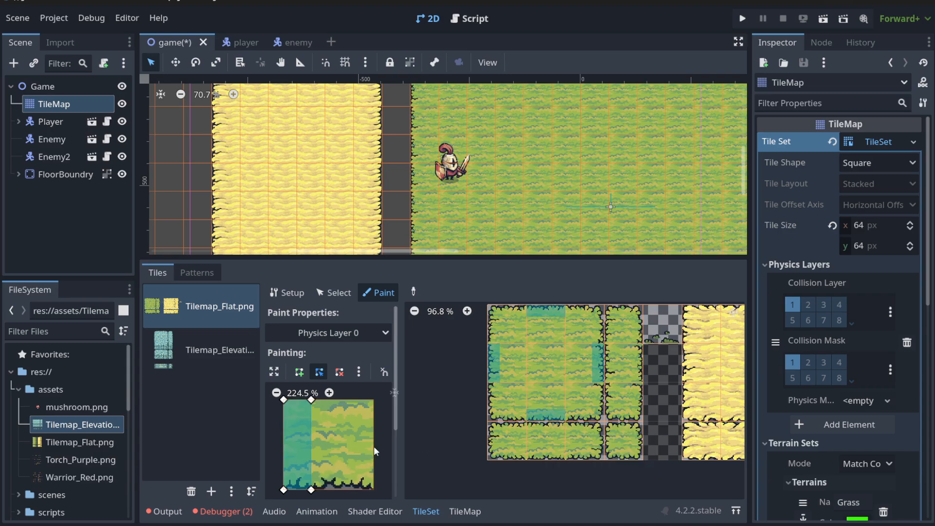
left_click(507, 325)
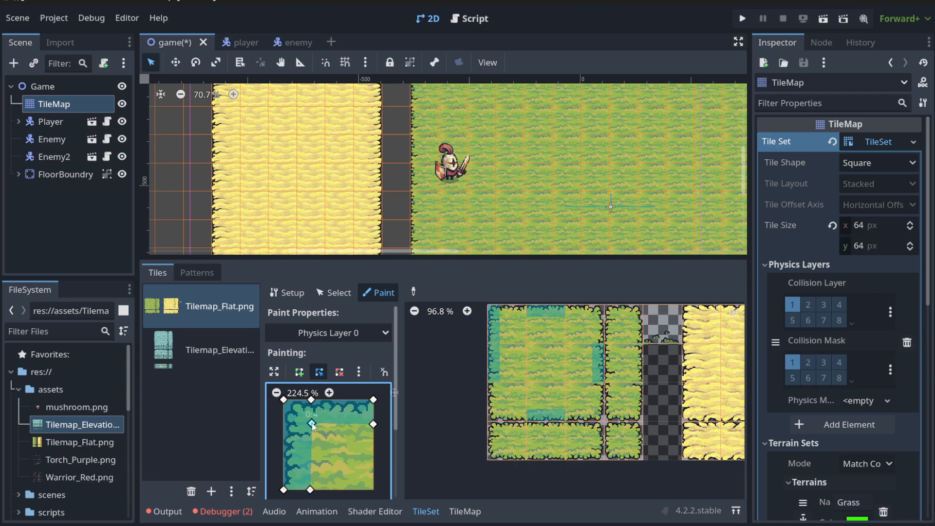
mouse_move(504, 334)
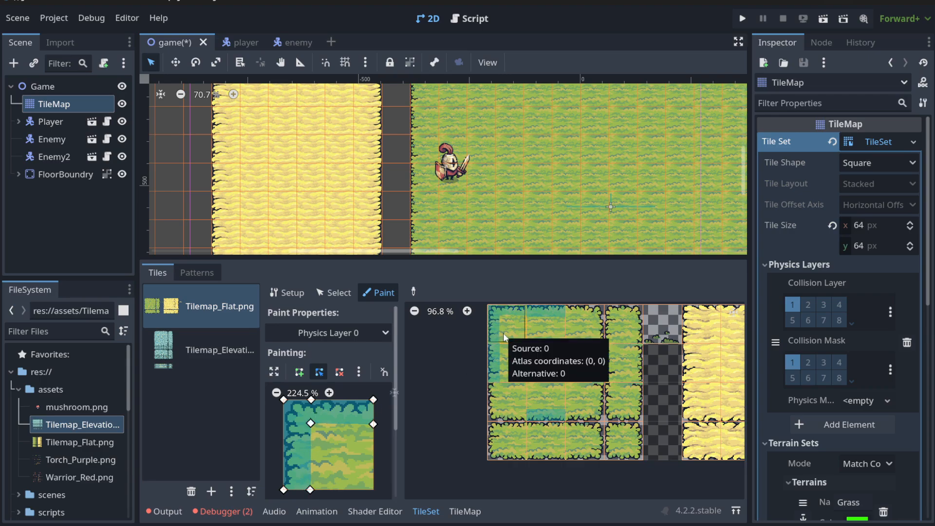
Rotate the corner collision polygon for another corner, save the scene, and run the game
key("r")
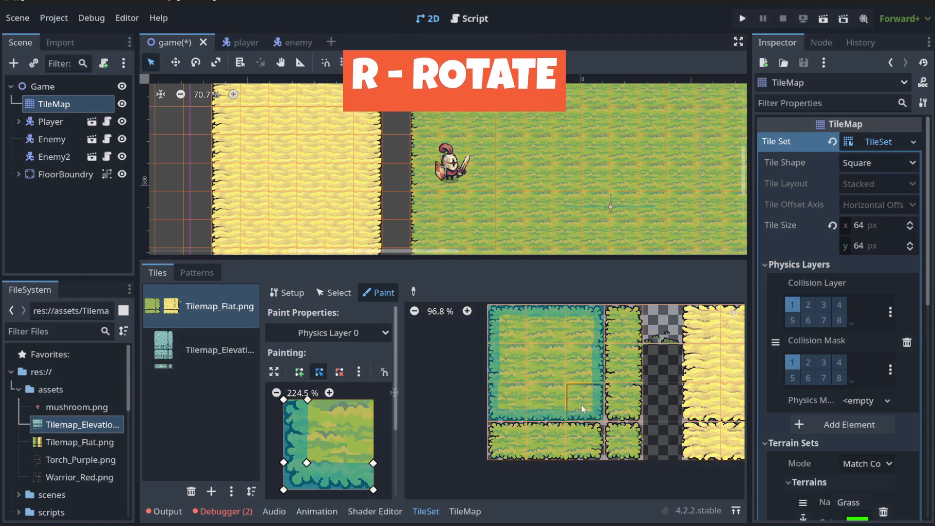
key("ctrl+s")
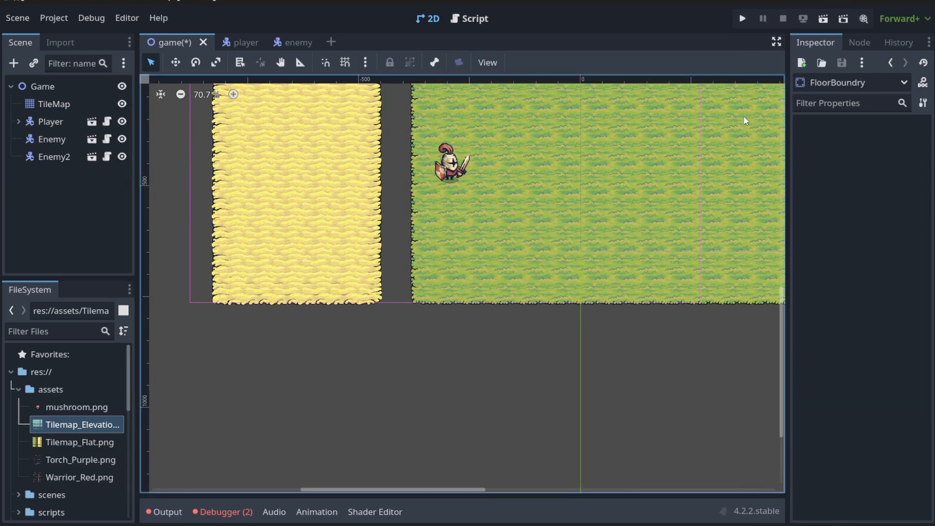
left_click(741, 18)
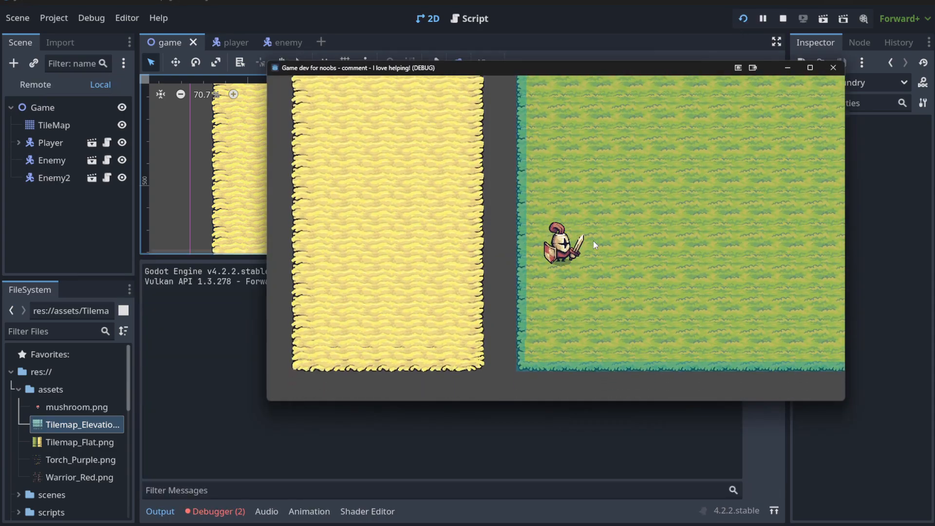